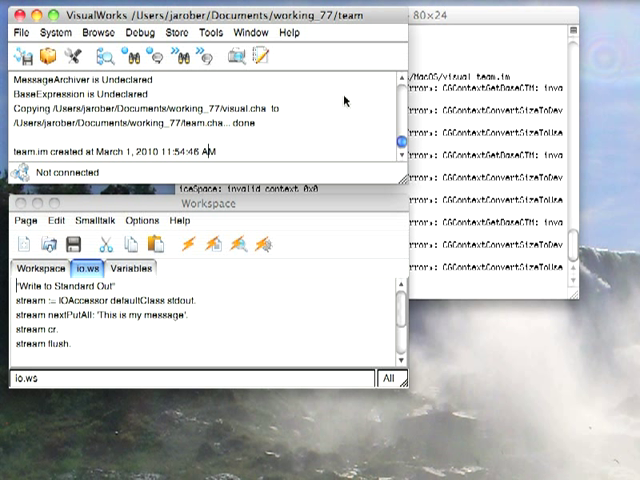
mouse_move(383, 47)
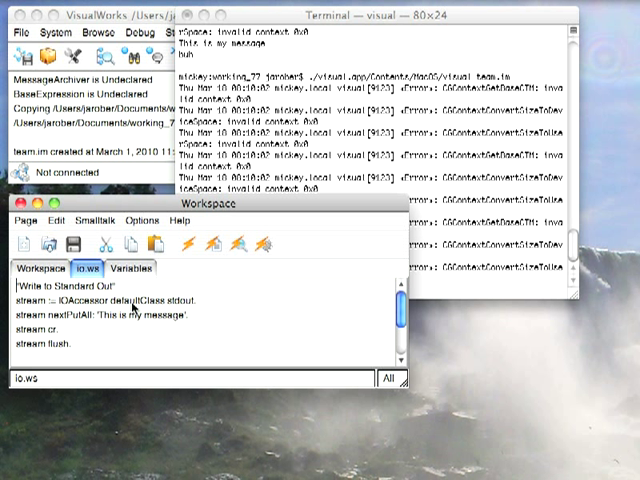
mouse_move(188, 302)
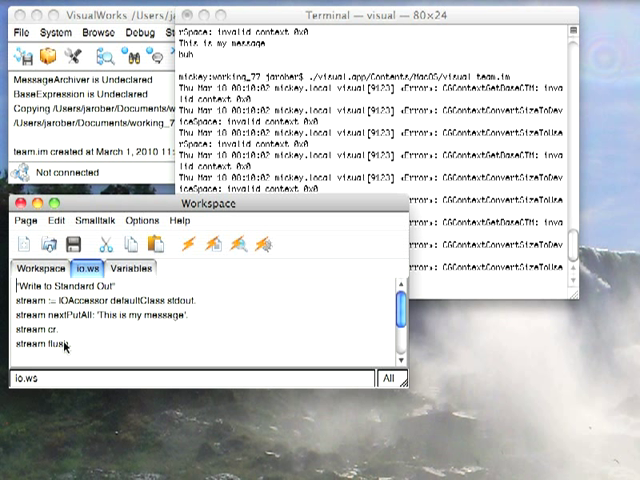
mouse_move(66, 347)
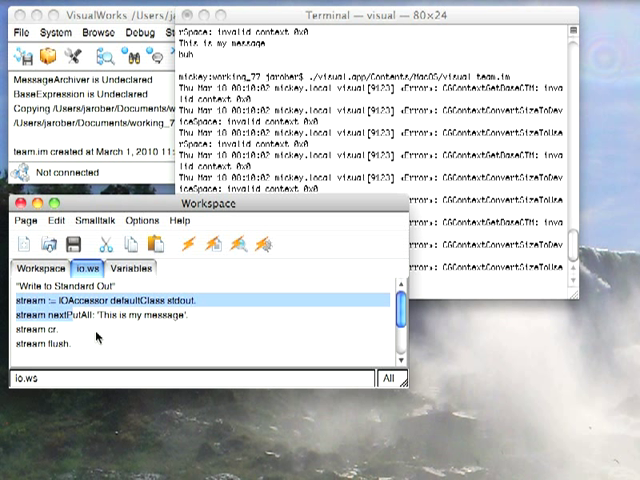
Step: Run the selected stdout code with Do it so 'This is my message' prints to the terminal
right_click(105, 337)
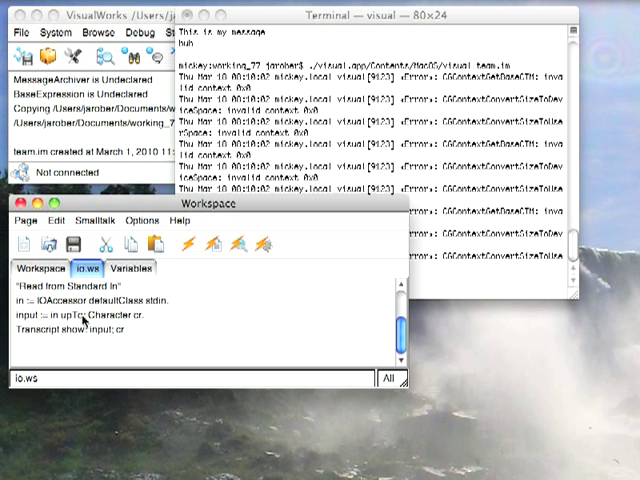
mouse_move(127, 325)
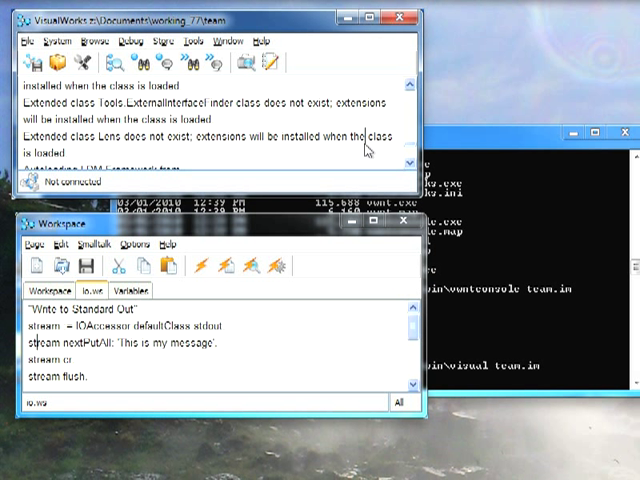
mouse_move(29, 337)
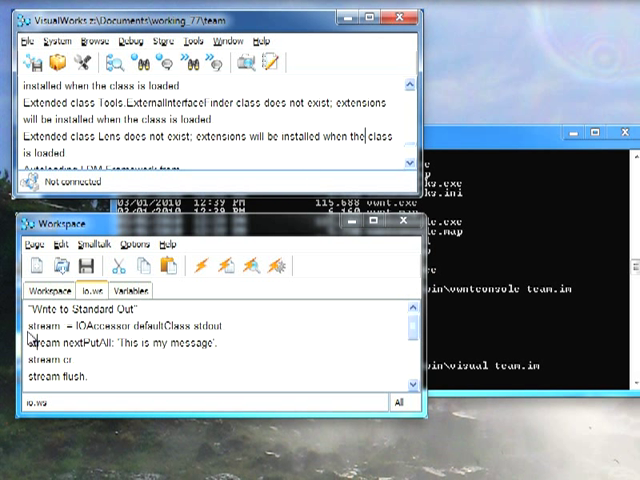
Step: Select the 'Write to Standard Out' code lines in the io.ws workspace
left_click_drag(40, 328, 90, 378)
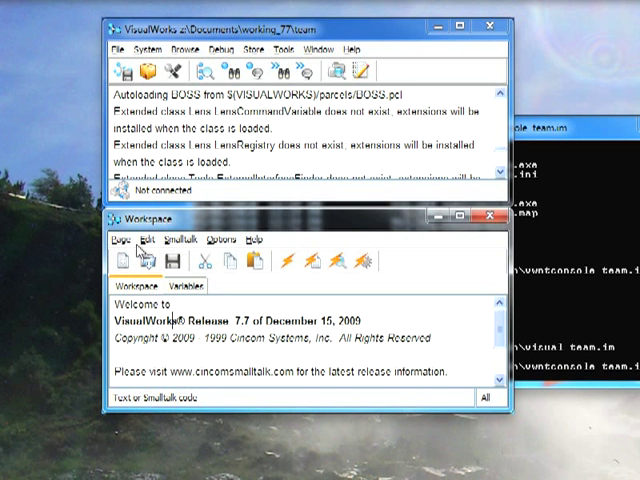
Step: Load io.ws via Page > Open, select the stdout code and run it with Do it
left_click(125, 240)
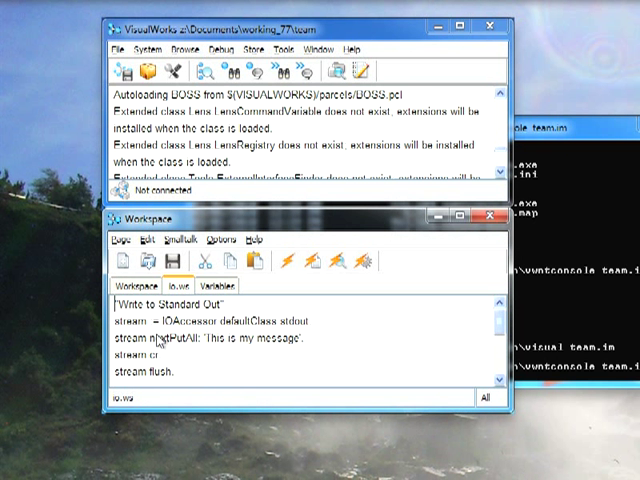
double_click(130, 322)
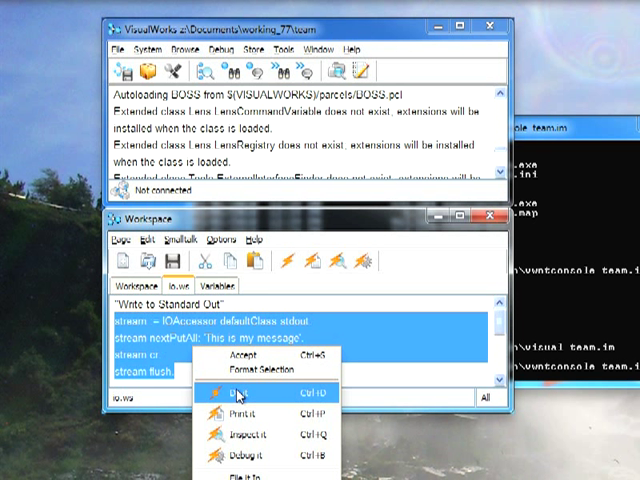
left_click(228, 383)
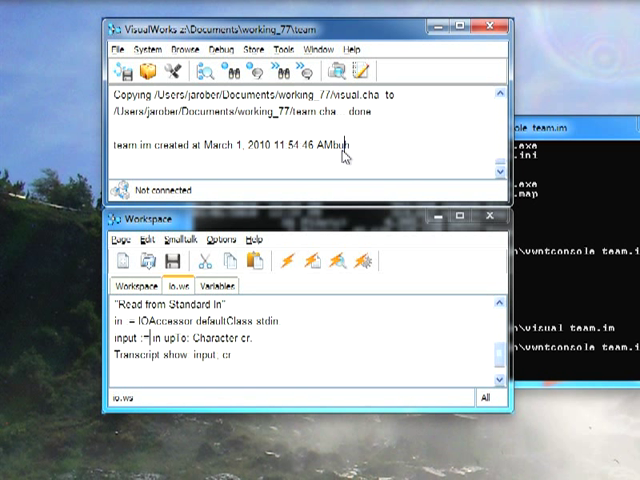
mouse_move(343, 155)
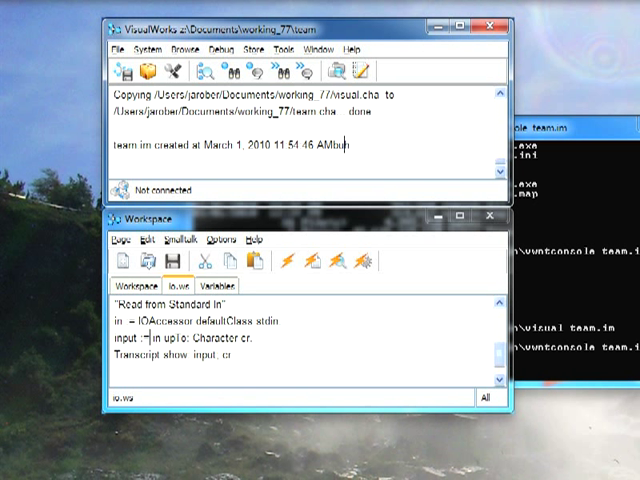